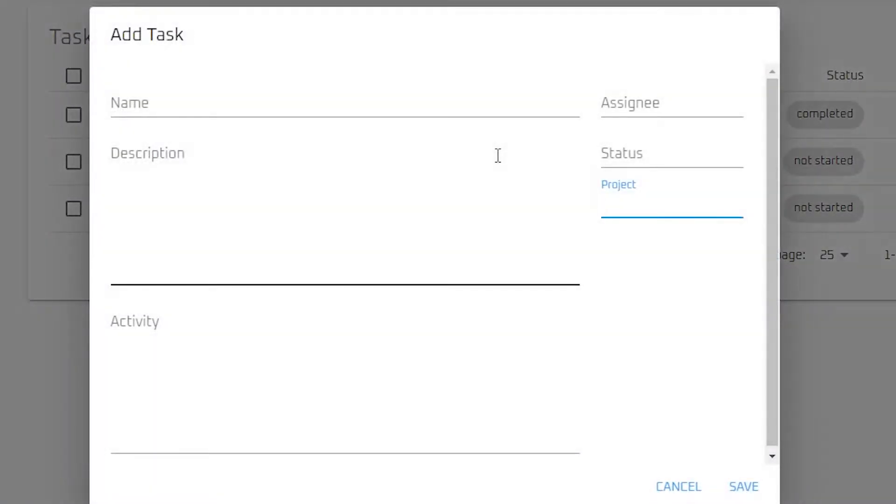
Step: Focus the Add Task form's Status field, then cancel the form without saving
{"action": "left_click", "coordinate": [671, 153]}
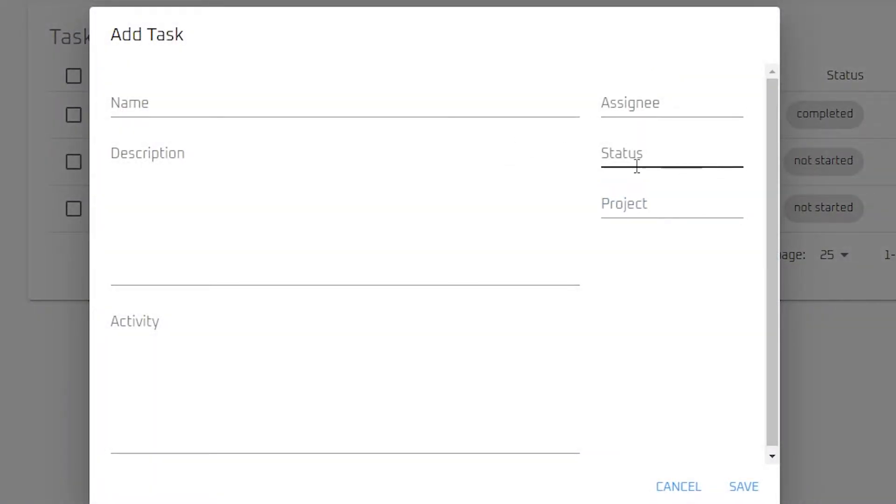
{"action": "left_click", "coordinate": [671, 159]}
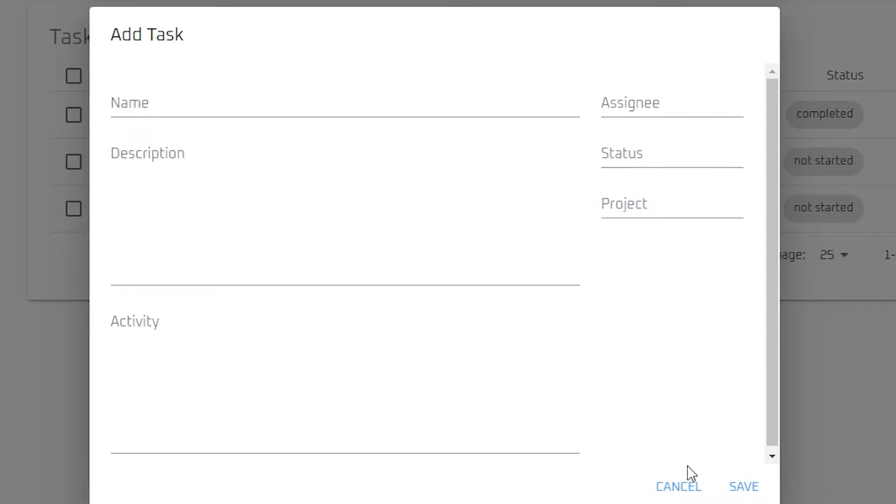
{"action": "left_click", "coordinate": [679, 487]}
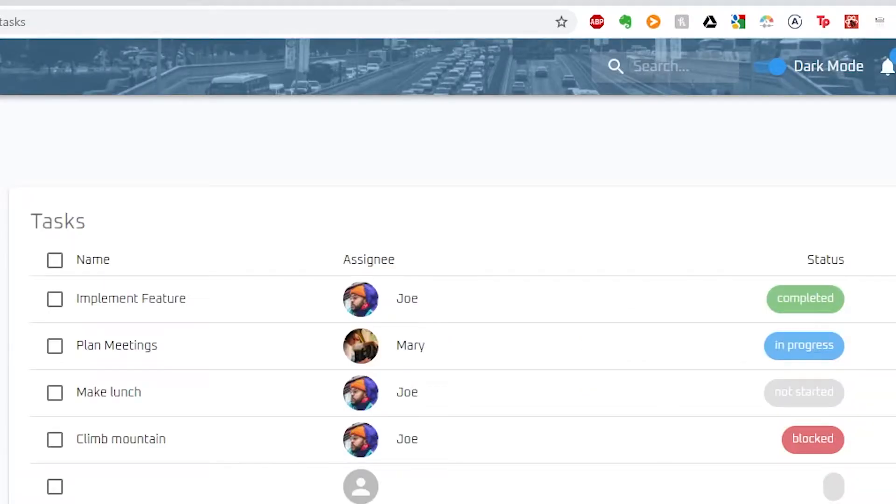
Step: View the Implement Feature task's Status dropdown choices, then return to the home page
{"action": "left_click", "coordinate": [131, 298]}
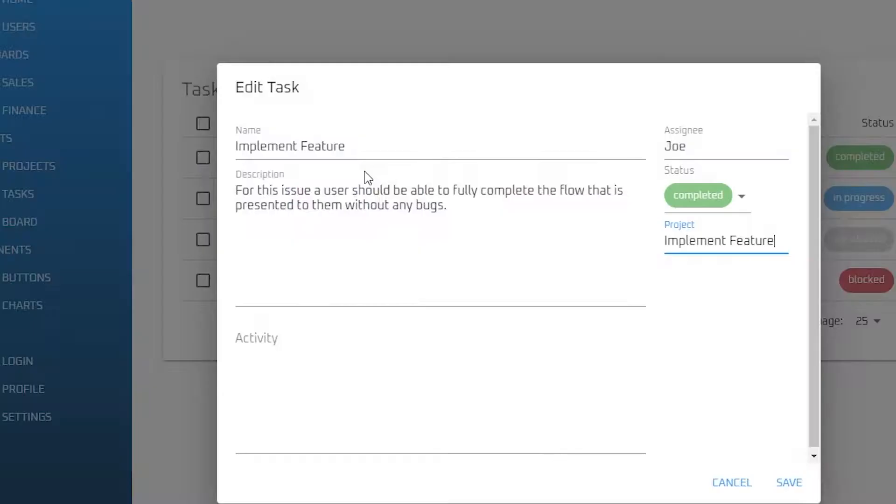
{"action": "left_click", "coordinate": [698, 195]}
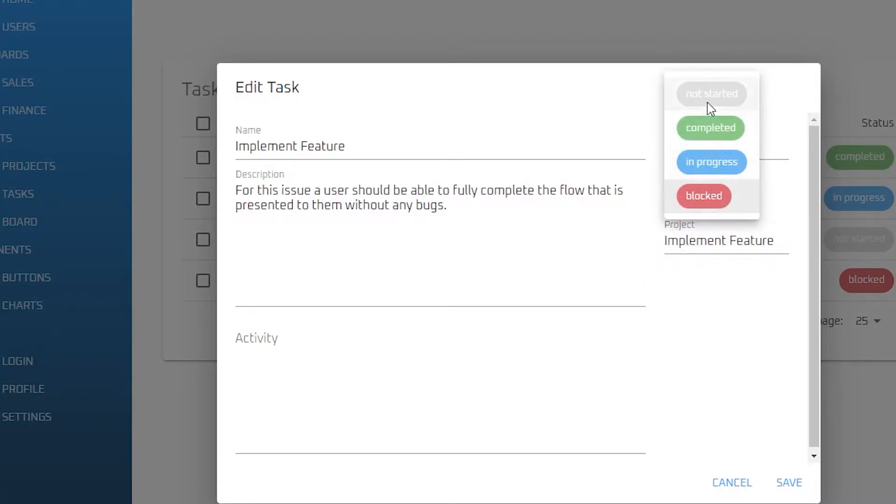
{"action": "left_click", "coordinate": [709, 128]}
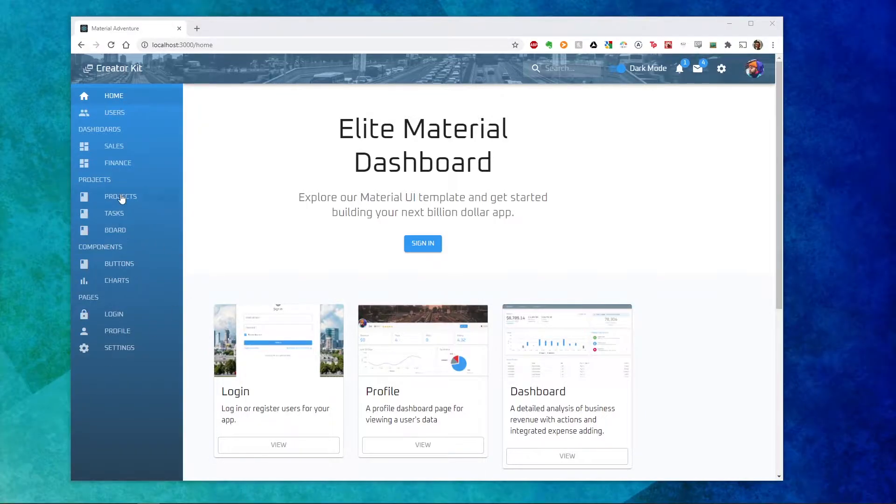
Step: Tour the Projects, Tasks, Board, Buttons and Sales pages via the sidebar, ending on Home
{"action": "left_click", "coordinate": [120, 196]}
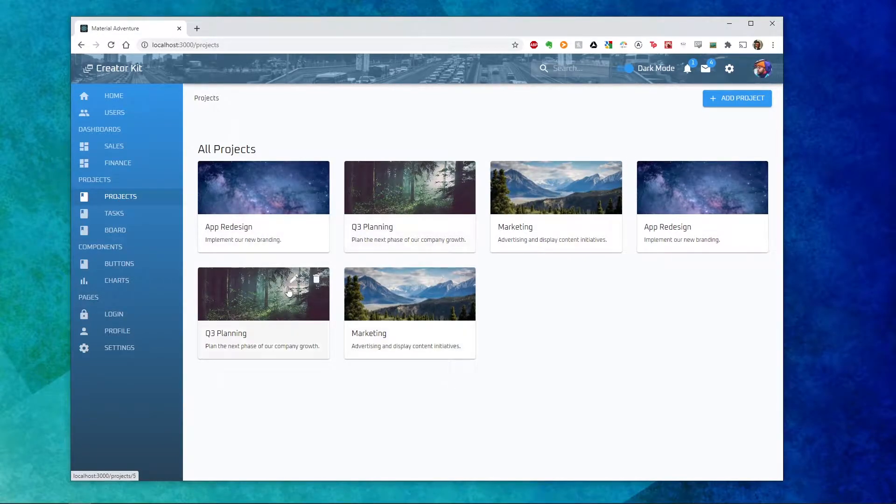
{"action": "left_click", "coordinate": [114, 212]}
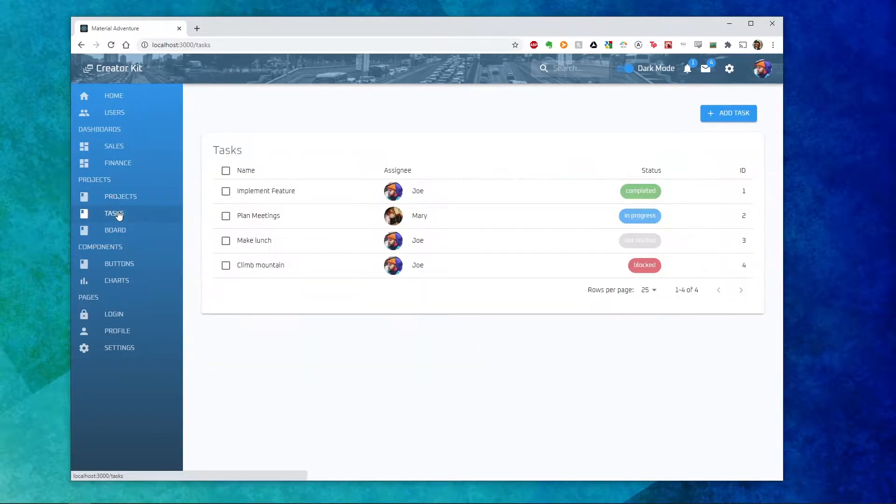
{"action": "left_click", "coordinate": [115, 230]}
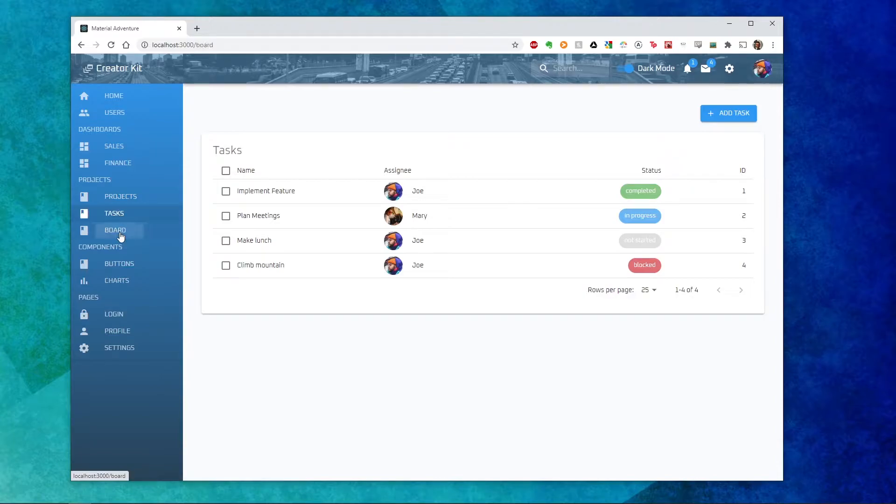
{"action": "left_click", "coordinate": [115, 230]}
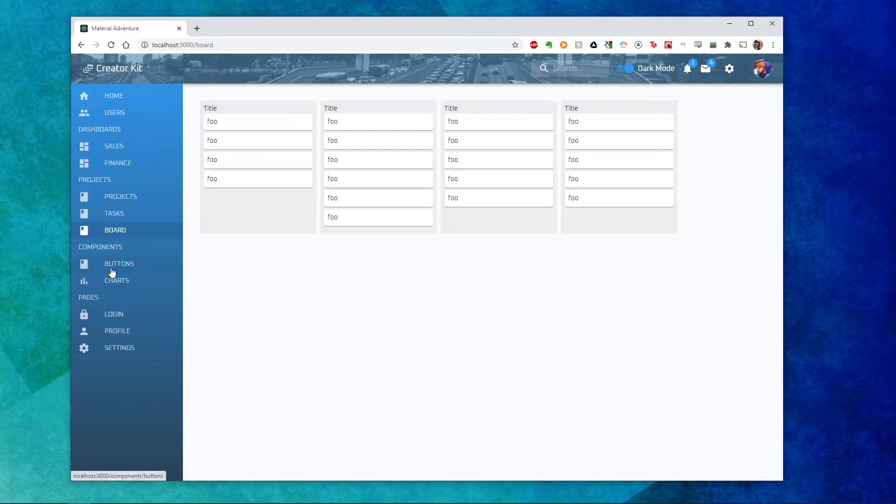
{"action": "left_click", "coordinate": [118, 264]}
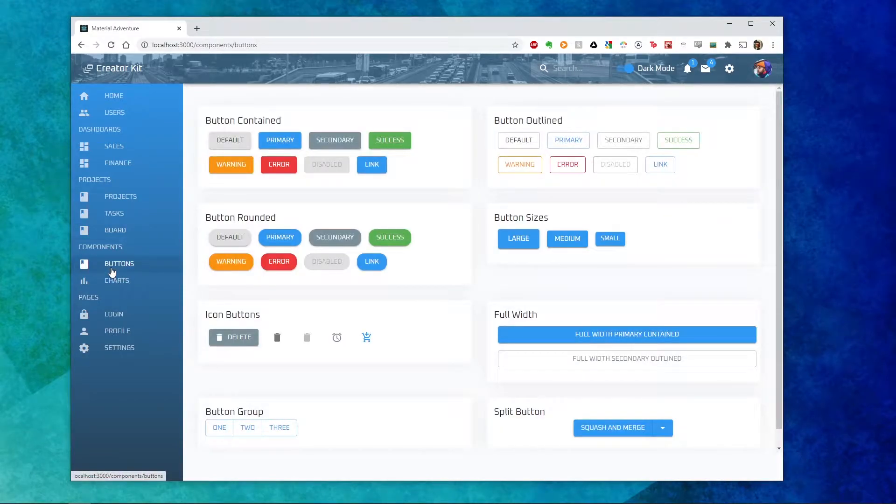
{"action": "left_click", "coordinate": [112, 147]}
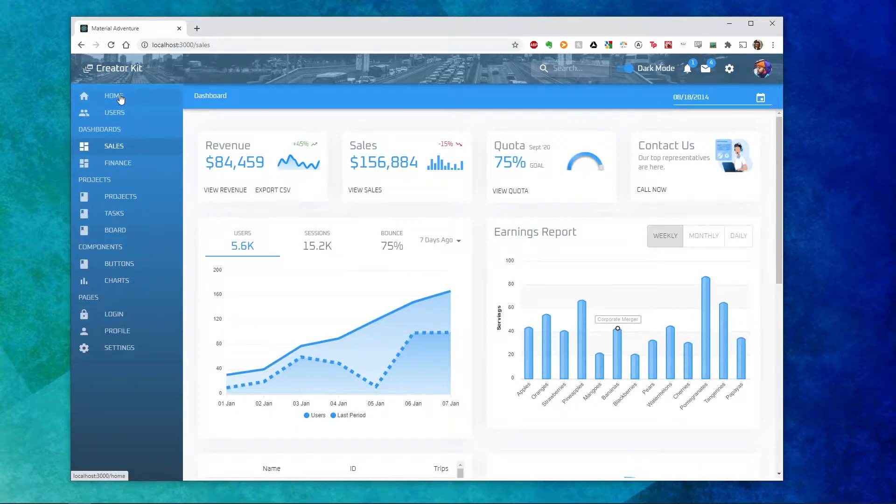
{"action": "left_click", "coordinate": [114, 112]}
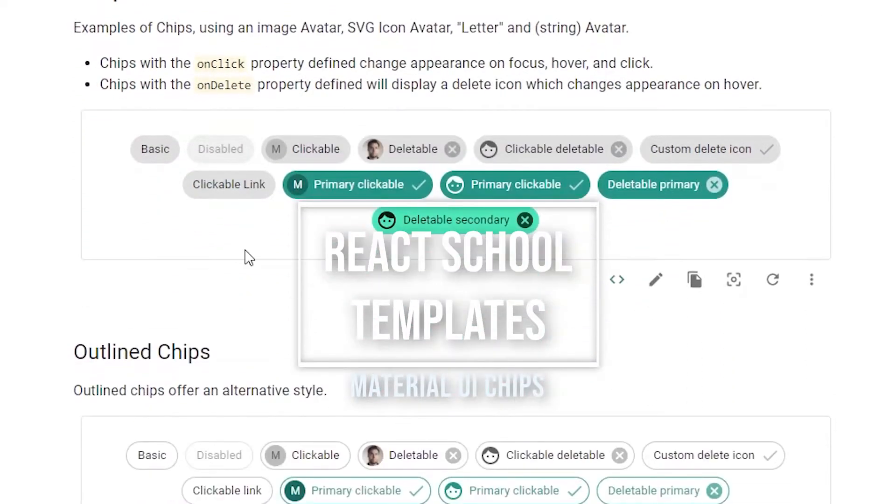
Step: Set the Chip Playground chip to the outlined variant and small size
{"action": "scroll", "scroll_direction": "down", "scroll_amount": 3}
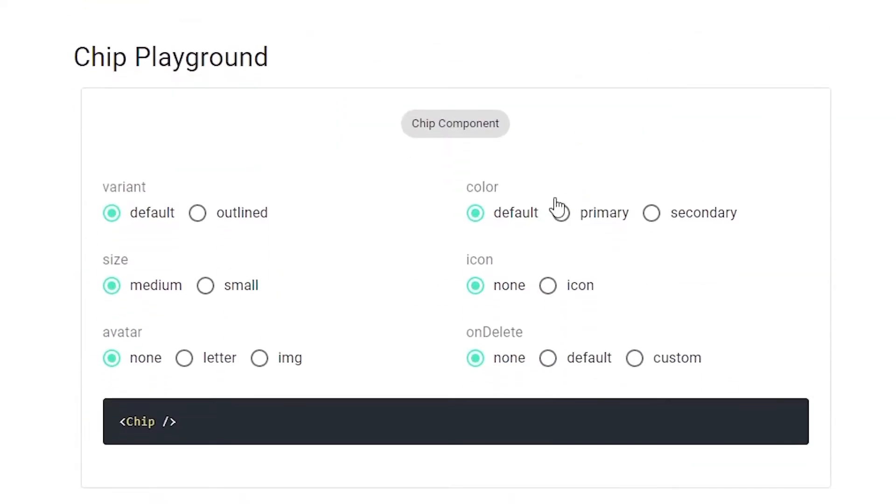
{"action": "left_click", "coordinate": [204, 286]}
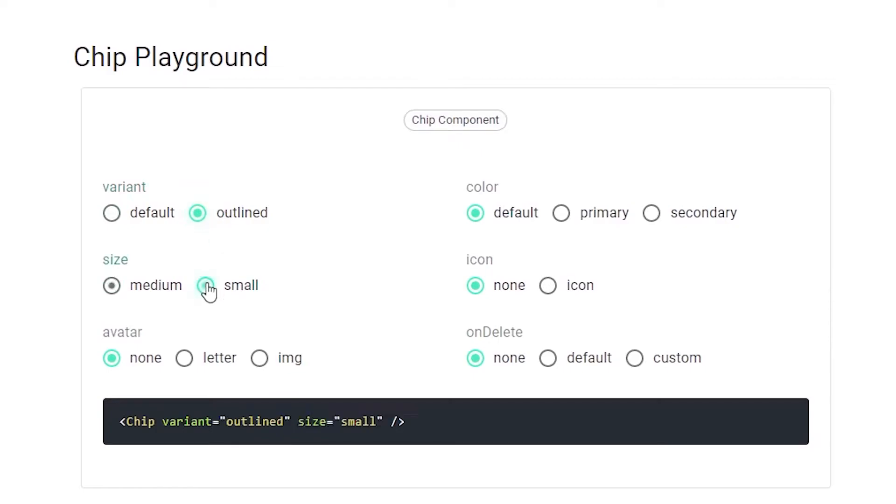
{"action": "left_click", "coordinate": [184, 357]}
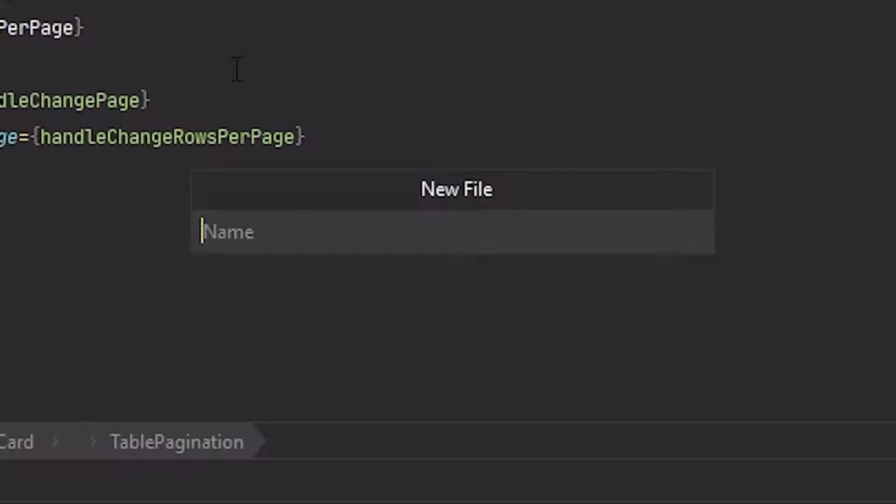
Step: Create StatusChip.js with a React/Chip import and 'export default StatusChip;'
{"action": "type", "text": "Stat"}
{"action": "type", "text": "e"}
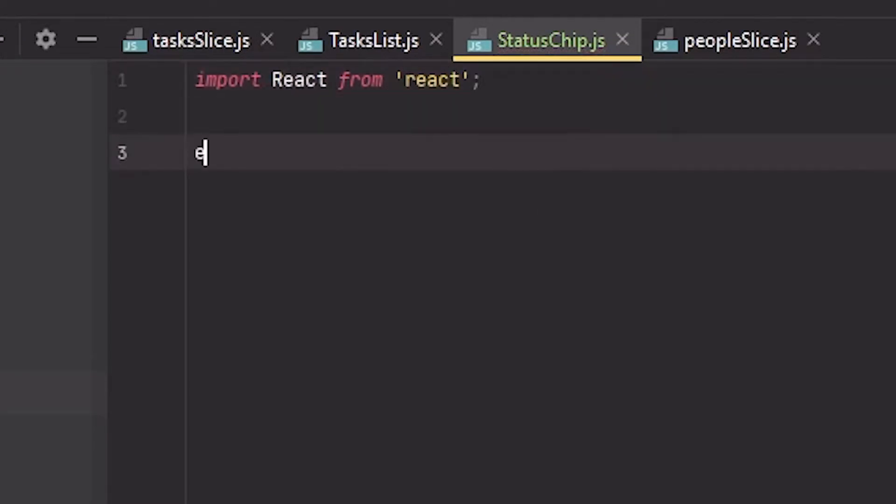
{"action": "type", "text": "xport default StatusChip;"}
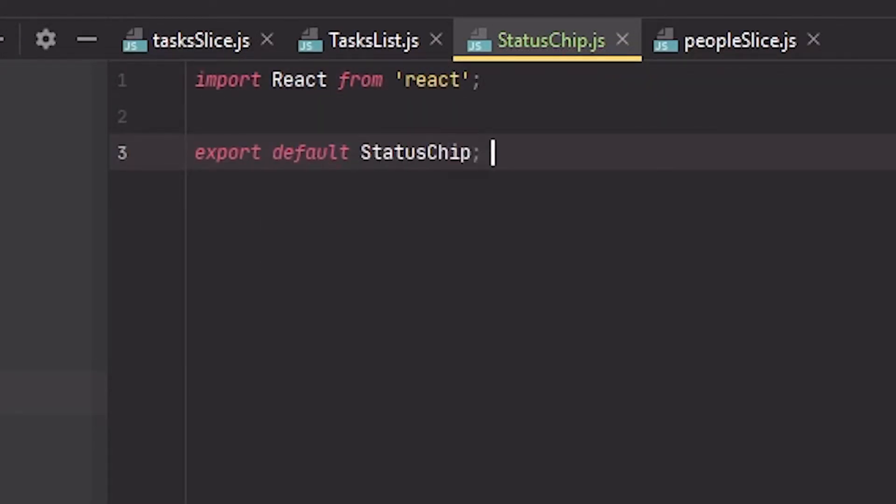
{"action": "type", "text": "import Ch"}
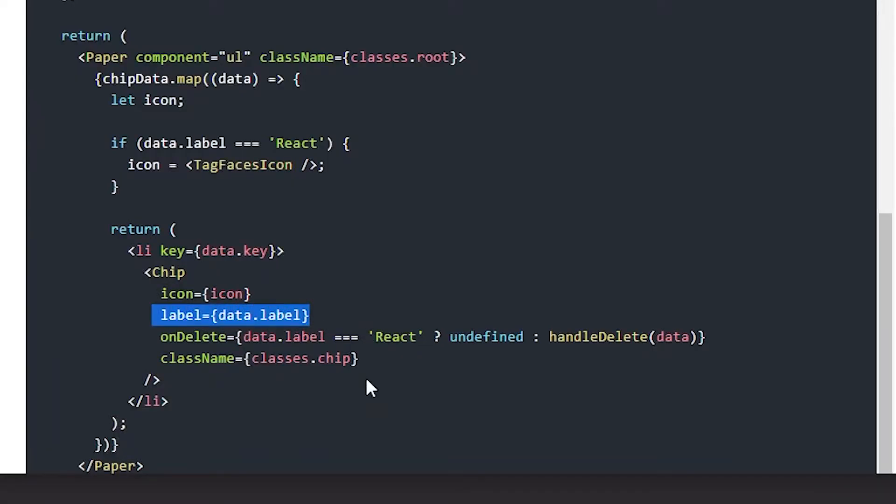
{"action": "left_click", "coordinate": [526, 35]}
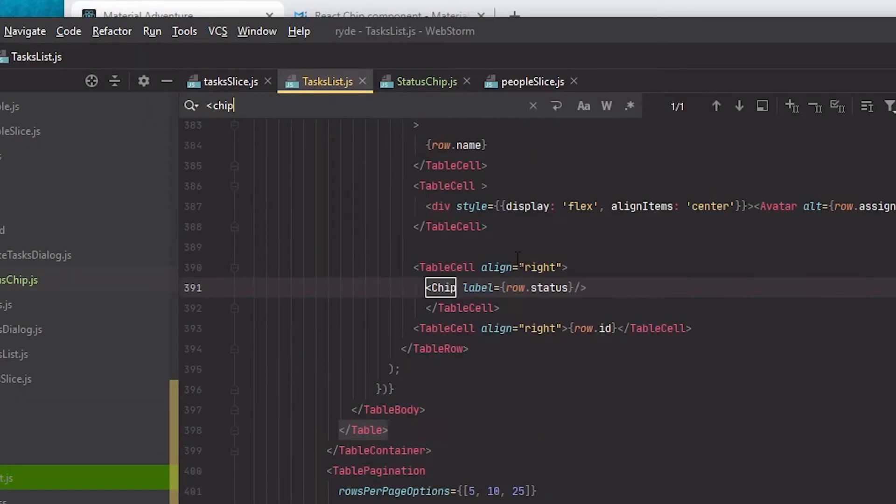
Step: Use the new StatusChip component in TasksList.js's status table cell
{"action": "type", "text": "StatusChip"}
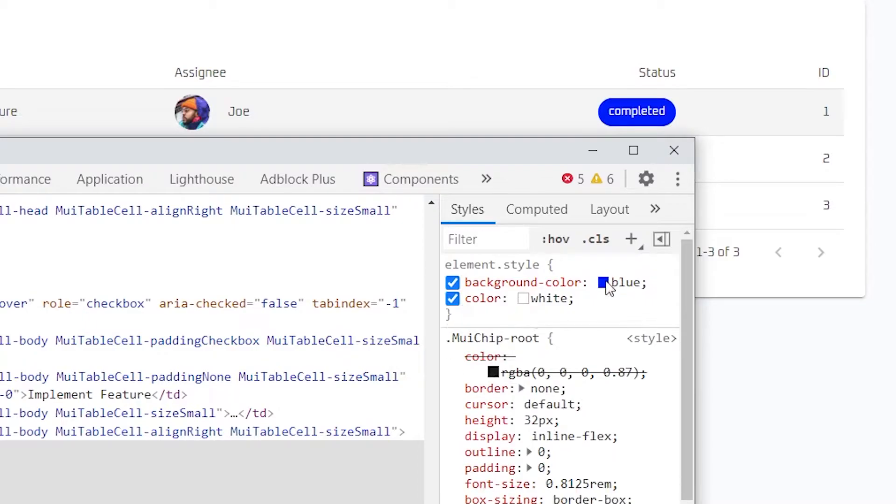
Step: Inspect the chip's background colour in DevTools and browse the Material-UI Color palettes
{"action": "left_click", "coordinate": [603, 281]}
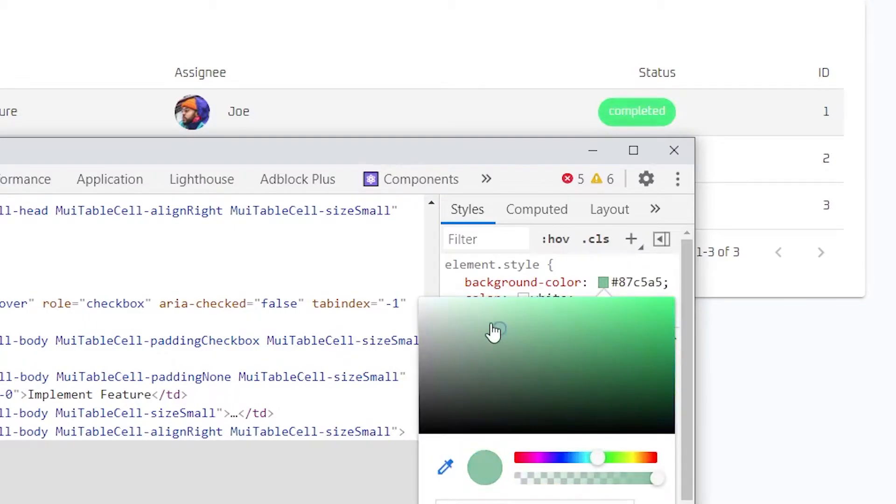
{"action": "left_click", "coordinate": [417, 7]}
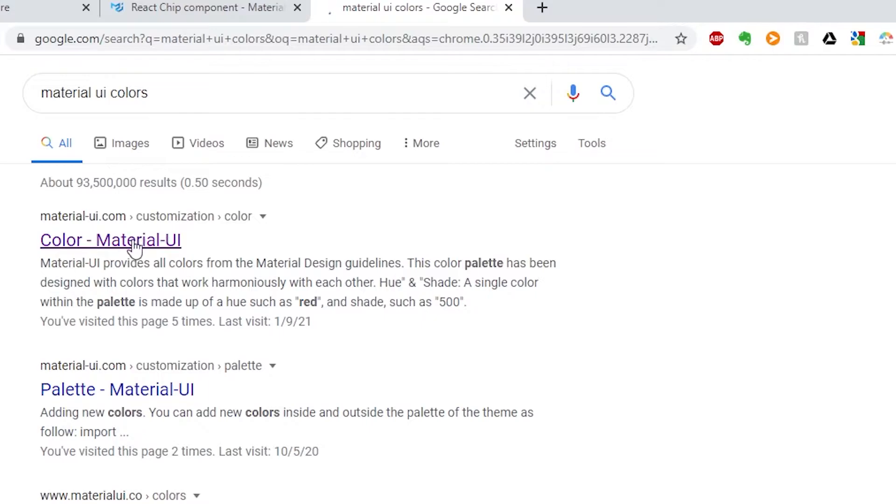
{"action": "left_click", "coordinate": [110, 240]}
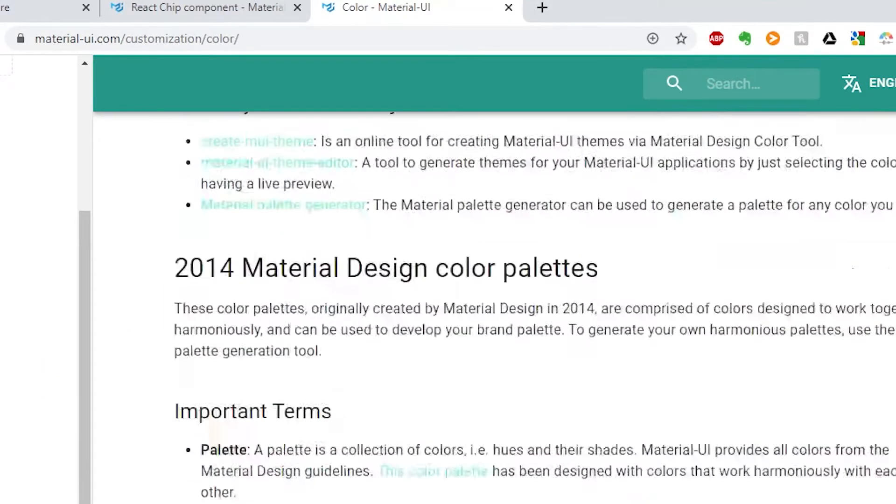
{"action": "scroll", "scroll_direction": "down", "scroll_amount": 3}
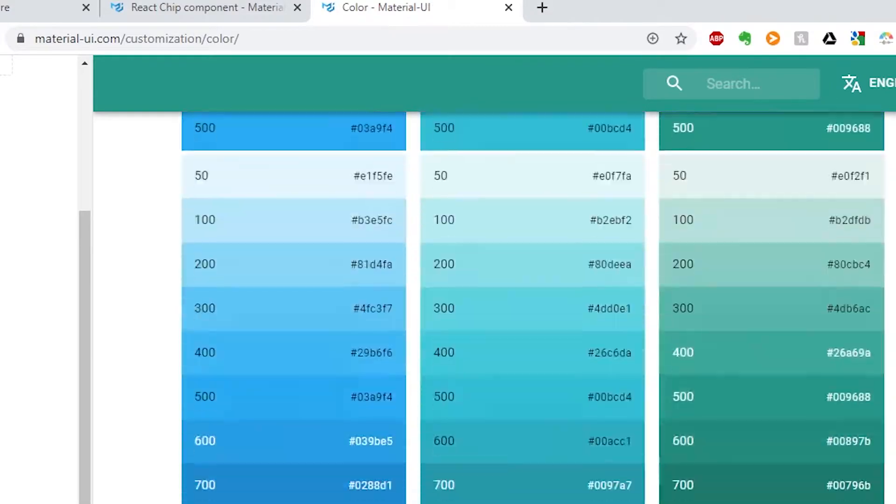
{"action": "scroll", "scroll_direction": "down", "scroll_amount": 3}
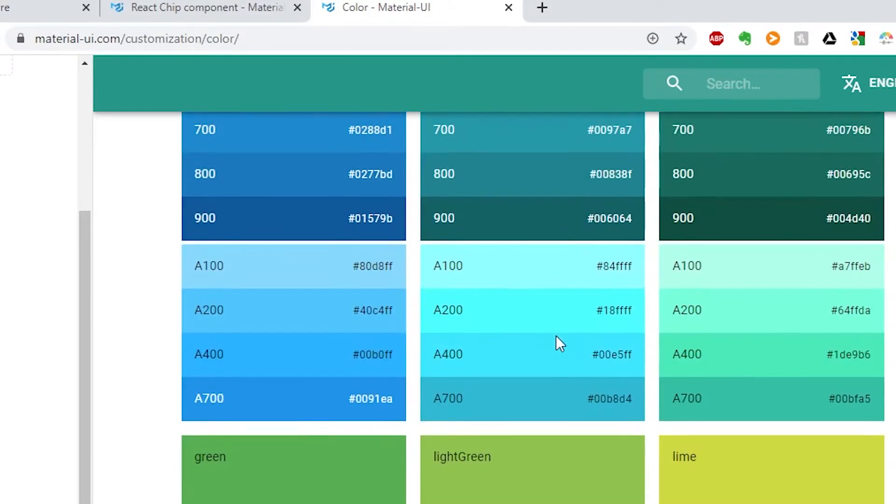
{"action": "scroll", "scroll_direction": "down", "scroll_amount": 3}
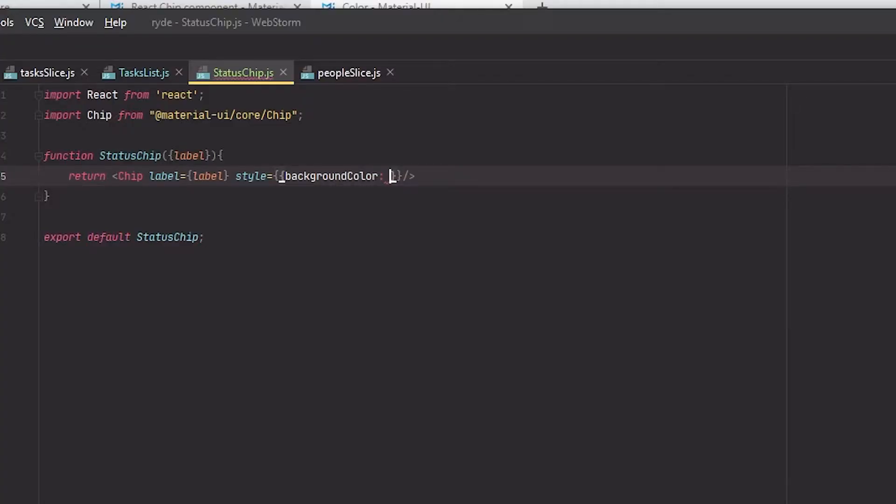
Step: Import green from Material-UI colours, map completed to green[300], and add a Prettier file watcher
{"action": "type", "text": "import green"}
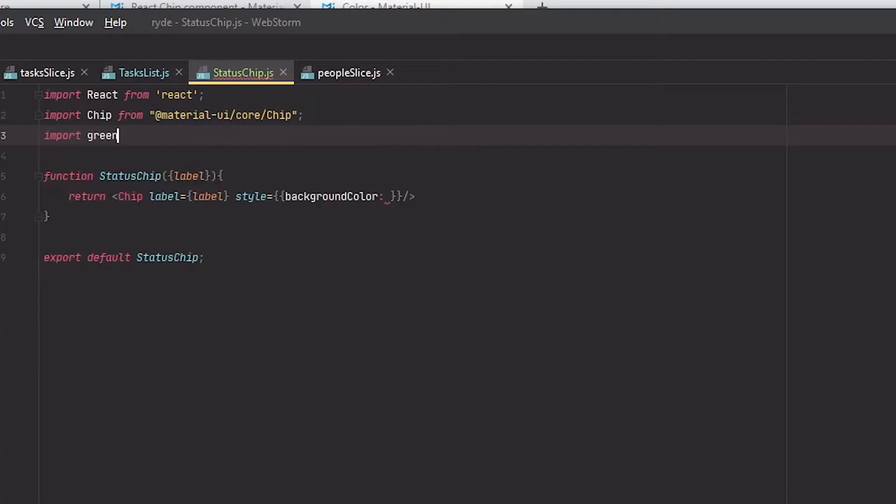
{"action": "key", "text": "Tab"}
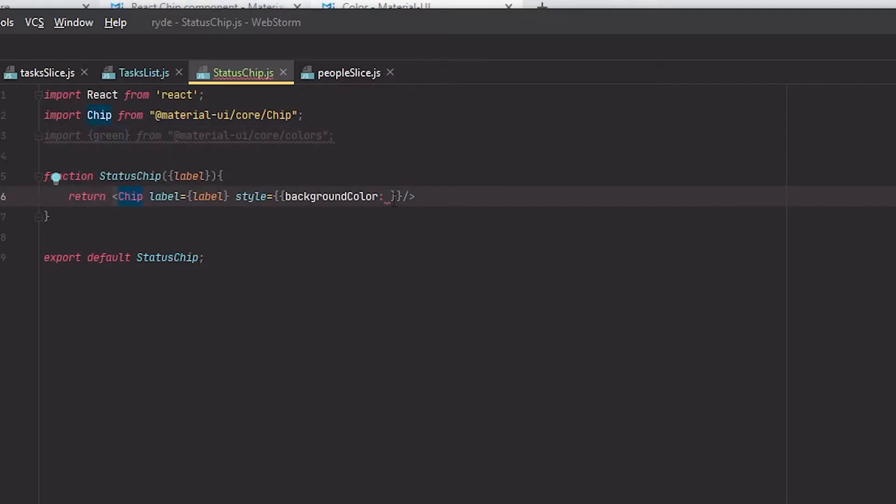
{"action": "type", "text": "green[300]"}
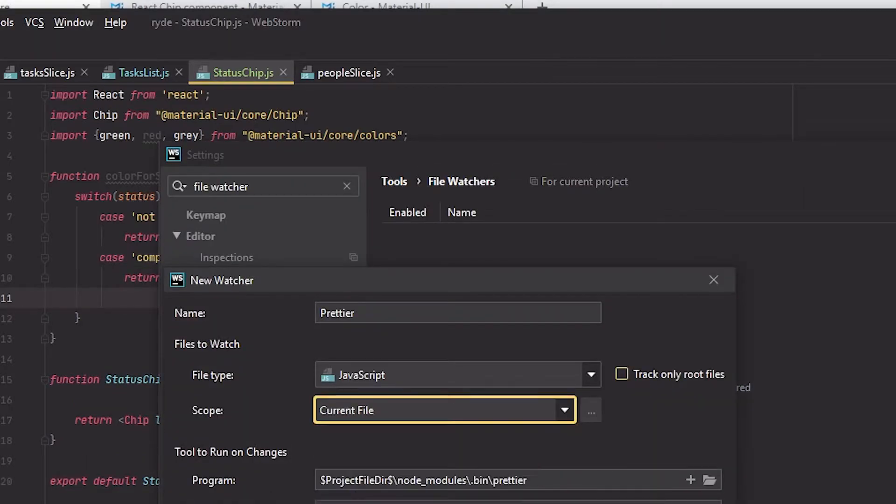
{"action": "left_click", "coordinate": [590, 375]}
{"action": "type", "text": "case 'in p"}
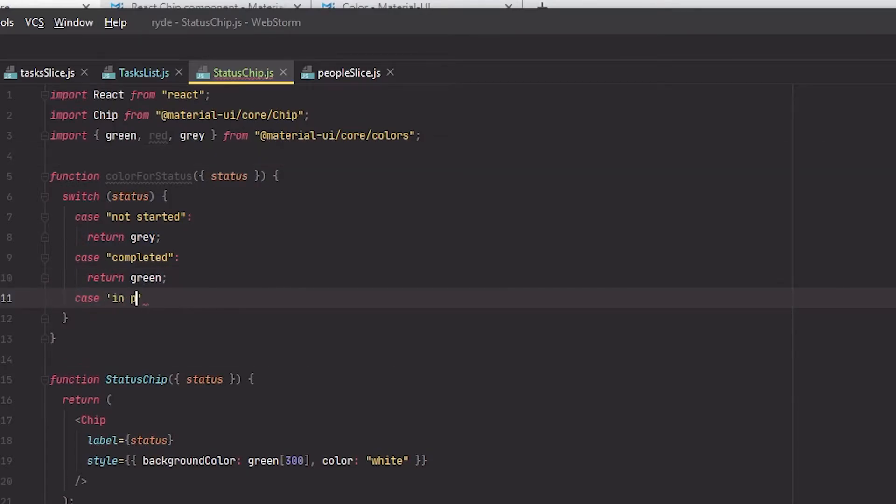
{"action": "type", "text": "rogress':"}
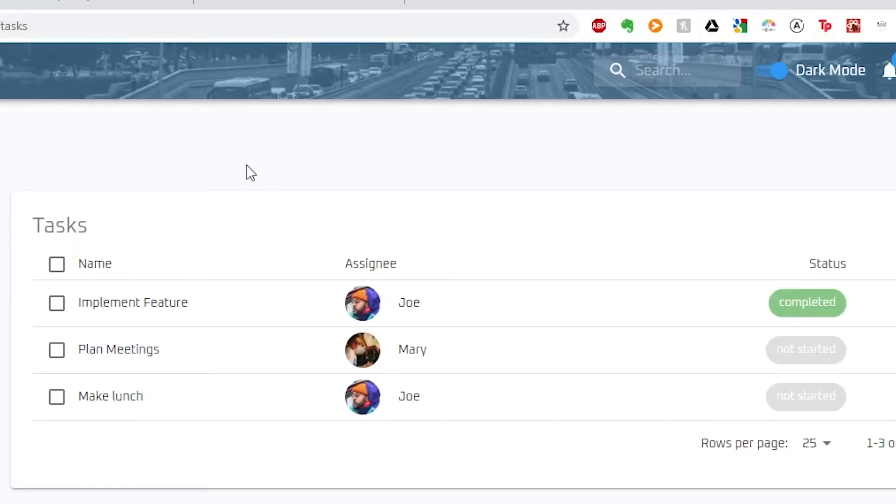
{"action": "mouse_move", "coordinate": [877, 372]}
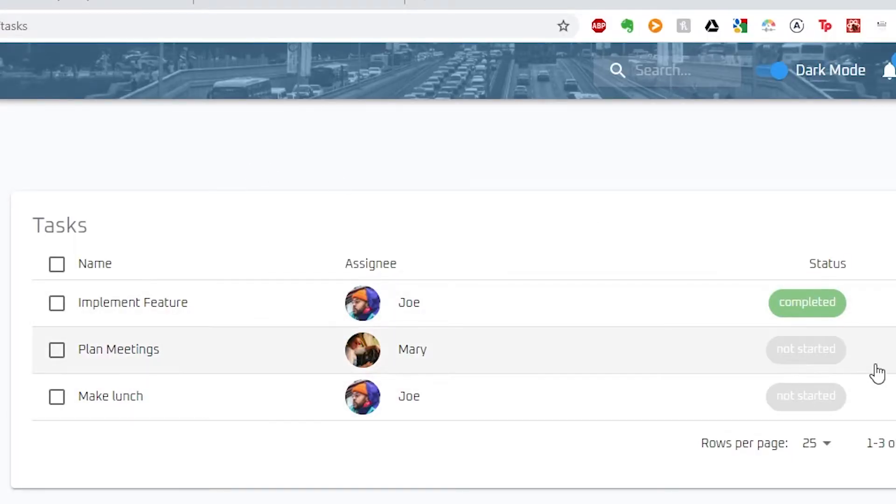
Step: Add blue and red to the colour import for the 'in progress' and 'blocked' cases
{"action": "left_click", "coordinate": [806, 349]}
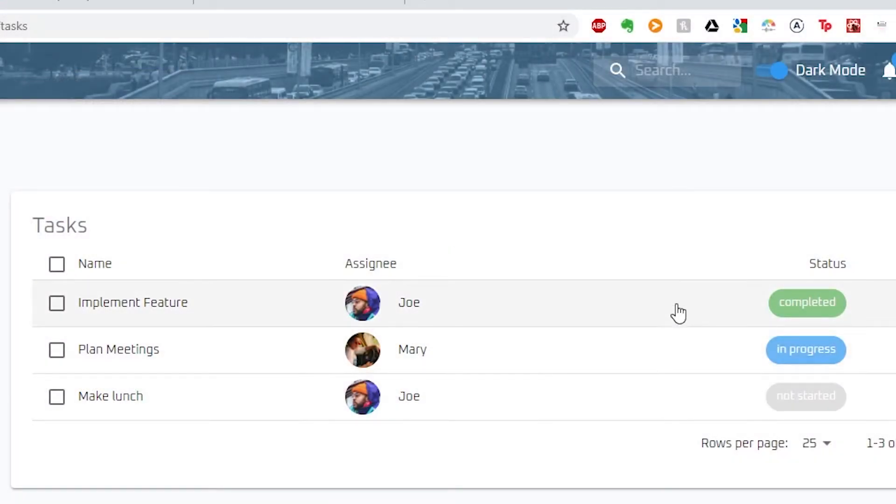
{"action": "mouse_move", "coordinate": [646, 257]}
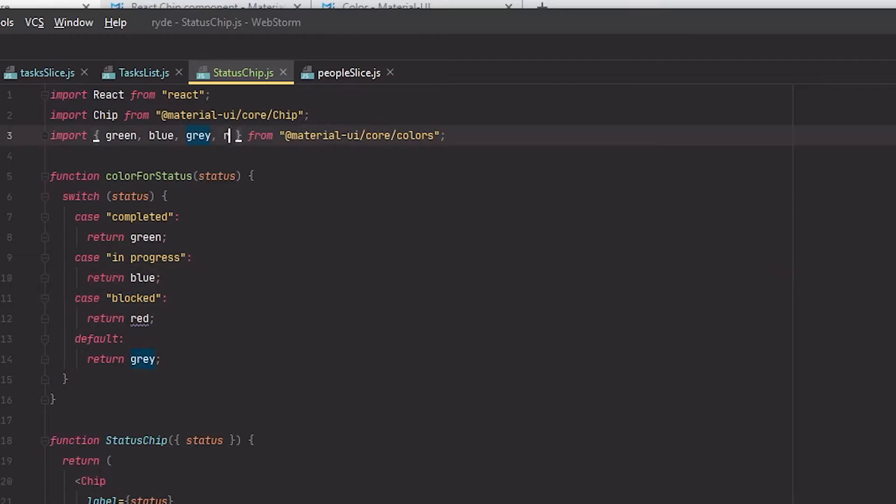
{"action": "left_click", "coordinate": [46, 73]}
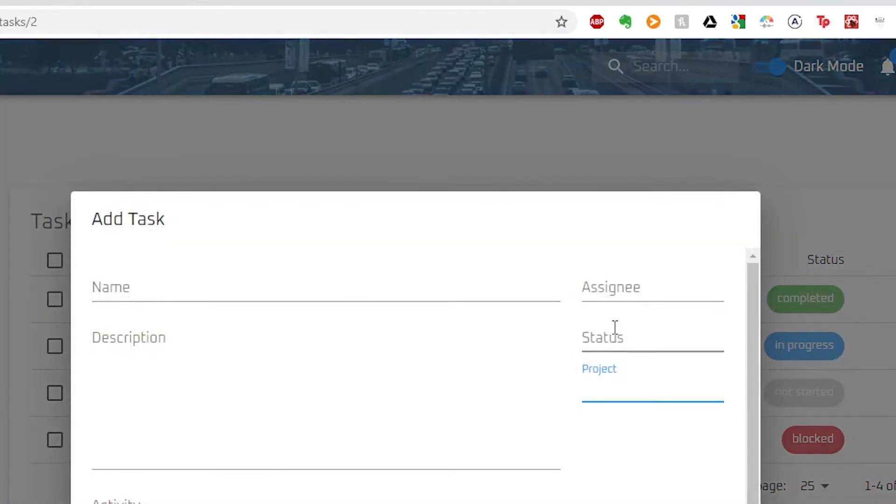
Step: Pass taskId={taskId} to TasksDialog from TasksList and prepare the lookup in TasksDialog.js
{"action": "left_click", "coordinate": [652, 337]}
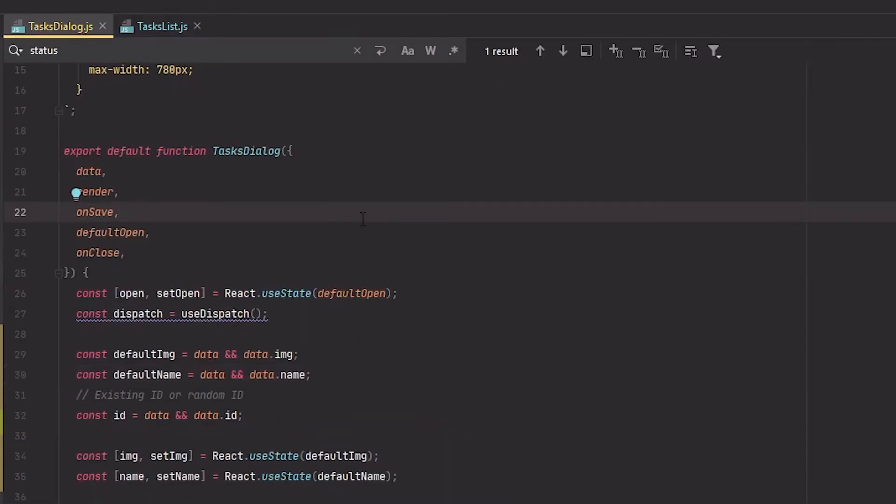
{"action": "left_click", "coordinate": [162, 26]}
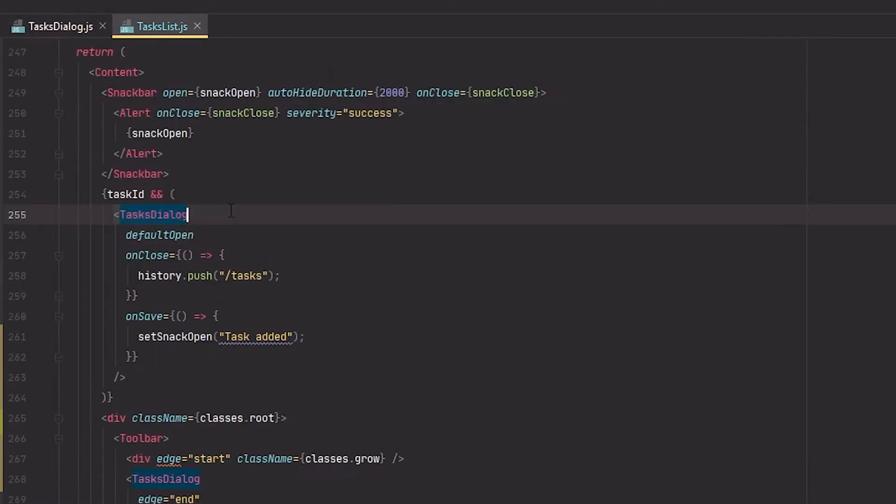
{"action": "type", "text": "taskId={taskId}"}
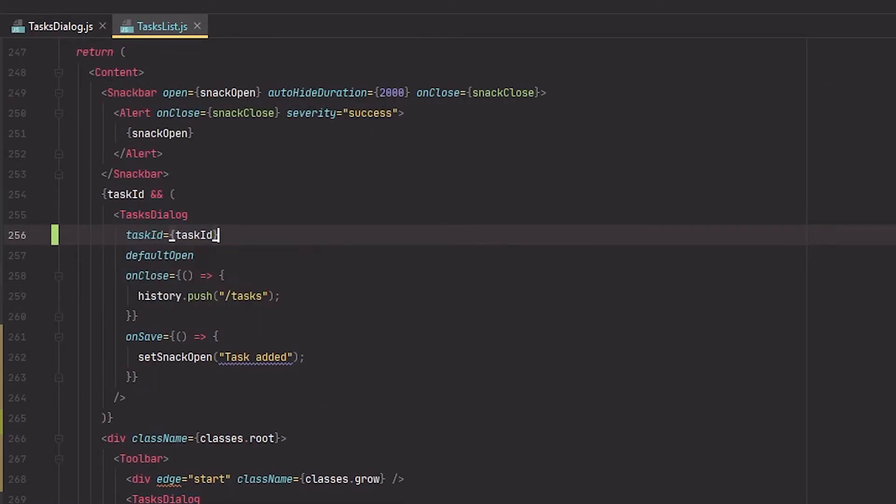
{"action": "left_click", "coordinate": [57, 26]}
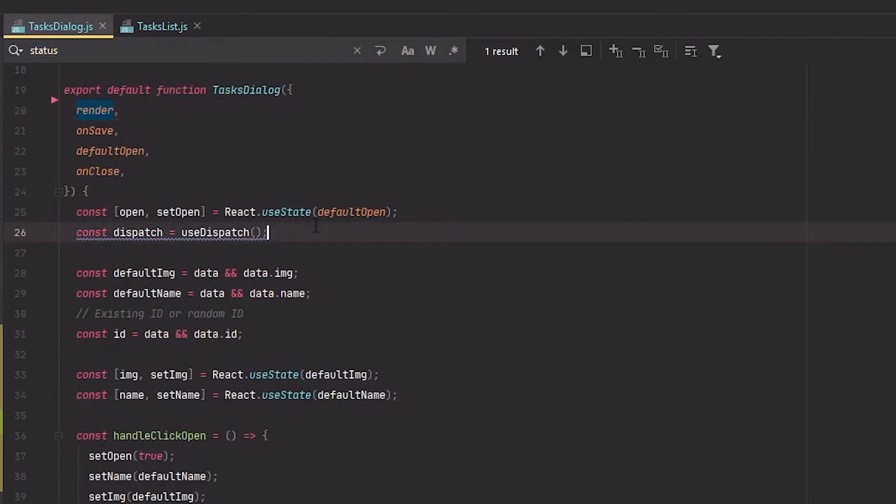
{"action": "left_click", "coordinate": [163, 26]}
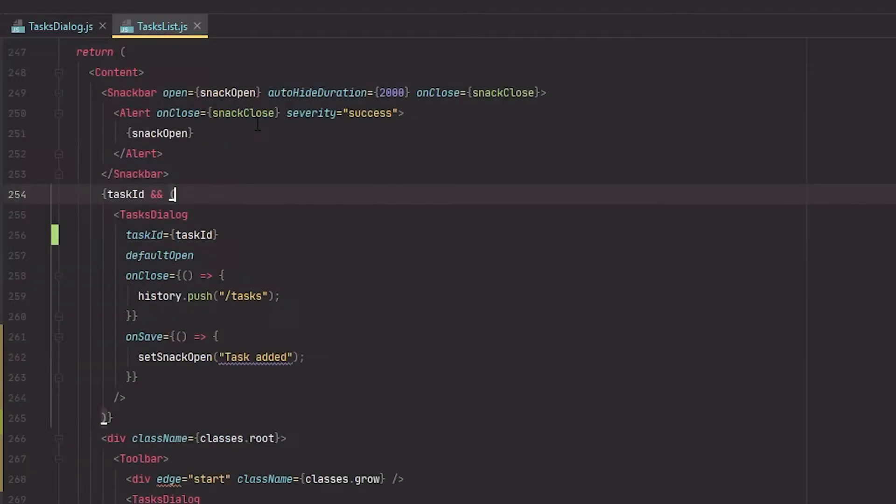
{"action": "left_click", "coordinate": [59, 26]}
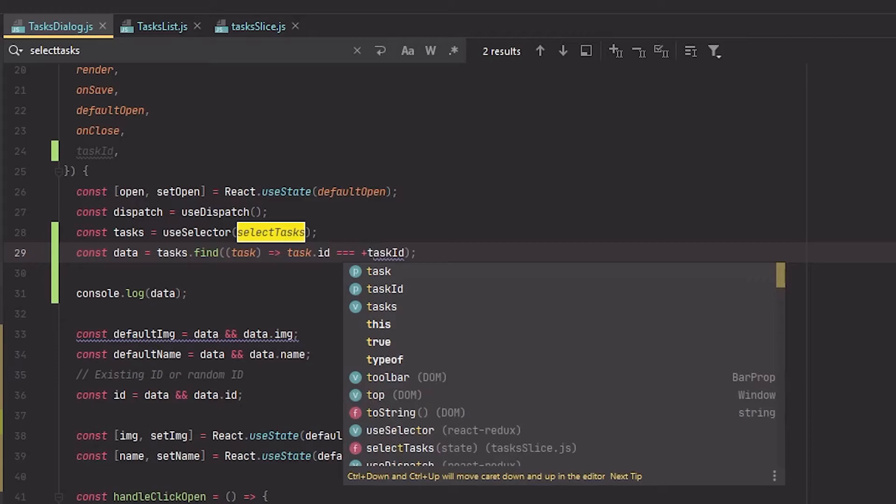
Step: Find the task matching taskId via selectTasks and derive the default name from it
{"action": "left_click", "coordinate": [398, 191]}
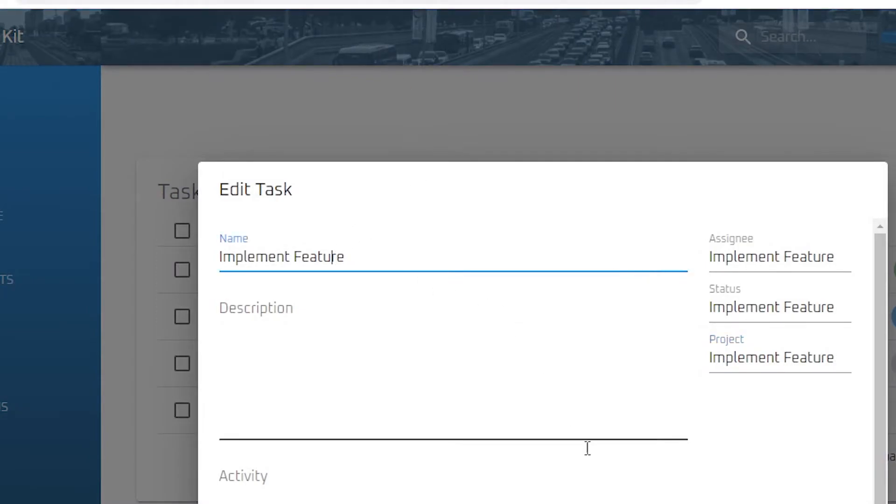
{"action": "double_click", "coordinate": [764, 358]}
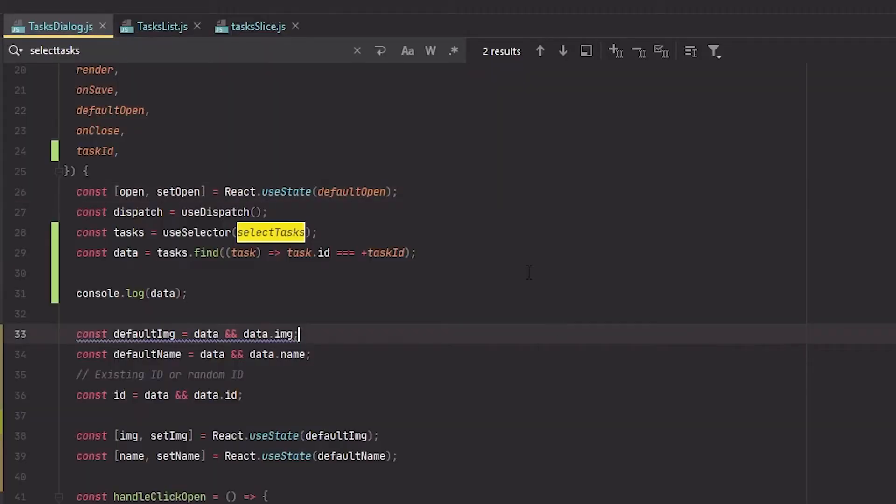
{"action": "type", "text": "name"}
{"action": "left_click", "coordinate": [184, 50]}
{"action": "type", "text": "description"}
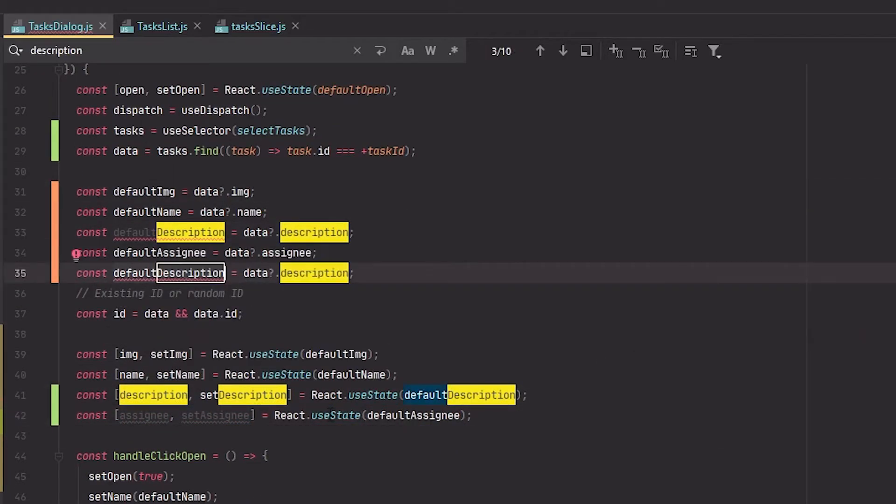
Step: Declare defaultStatus from the task data alongside the description and assignee defaults
{"action": "type", "text": "const defaultStatus"}
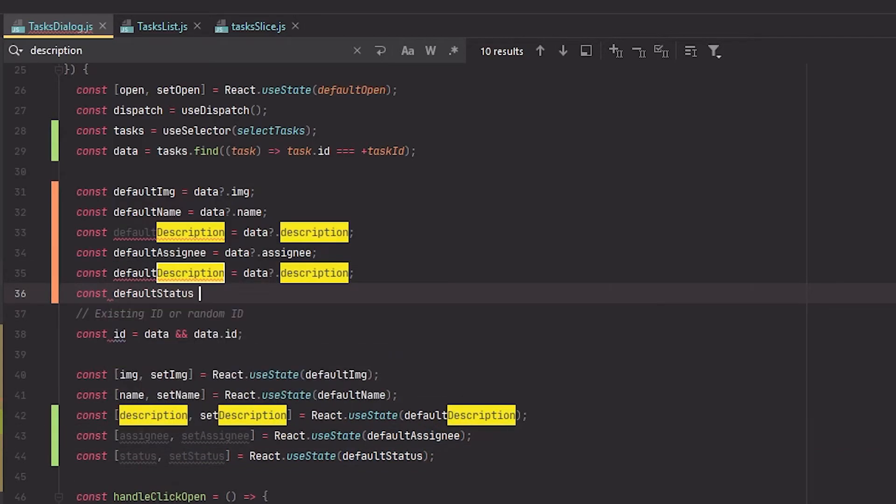
{"action": "scroll", "scroll_direction": "down", "scroll_amount": 3}
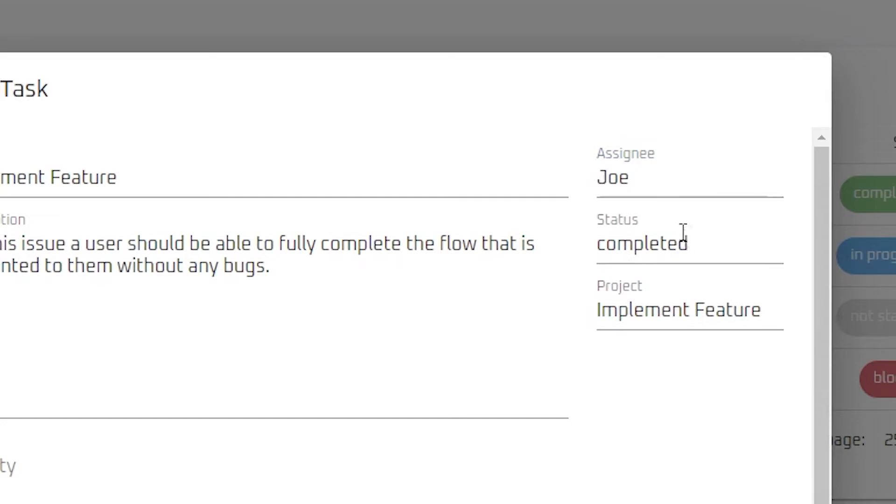
Step: Swap the Status TextField for a FormLabel 'Status' at fontSize 13px above <StatusChip status={status} />
{"action": "double_click", "coordinate": [642, 243]}
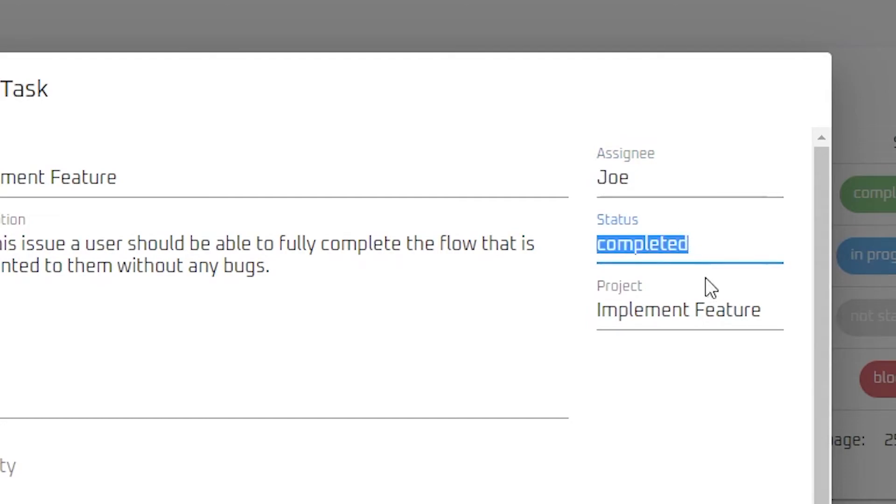
{"action": "left_click", "coordinate": [686, 310]}
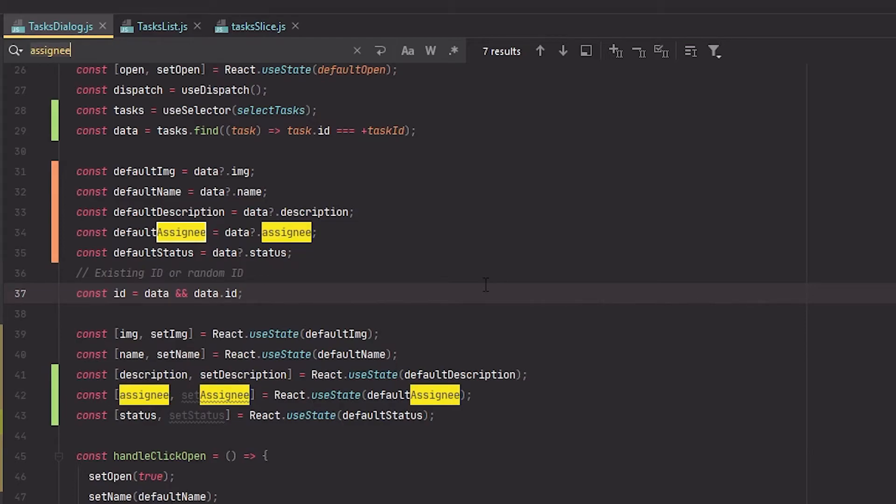
{"action": "type", "text": "status"}
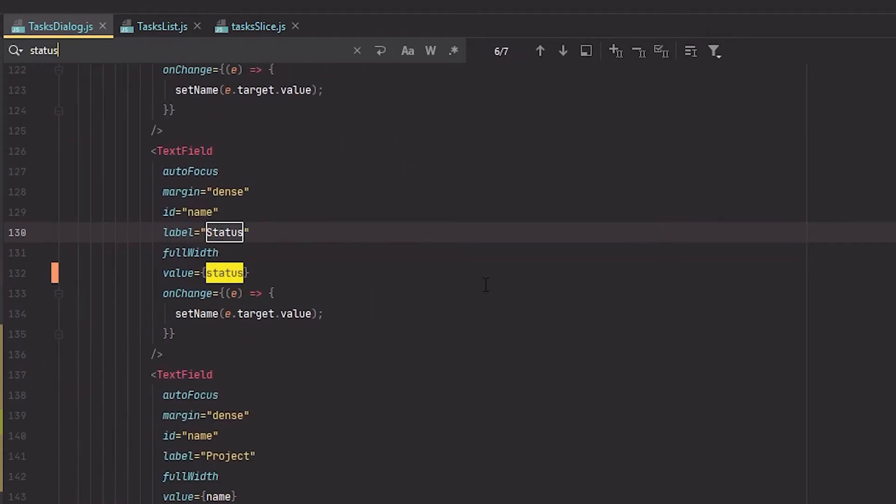
{"action": "type", "text": "Status"}
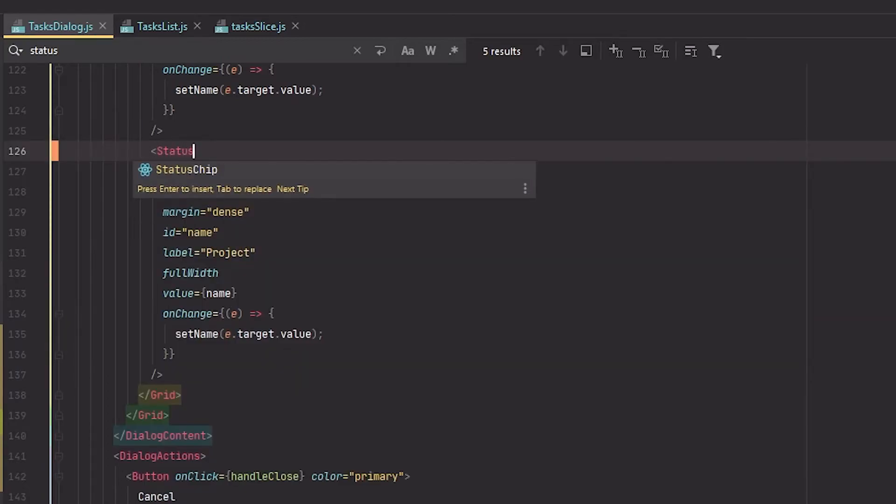
{"action": "key", "text": "Tab"}
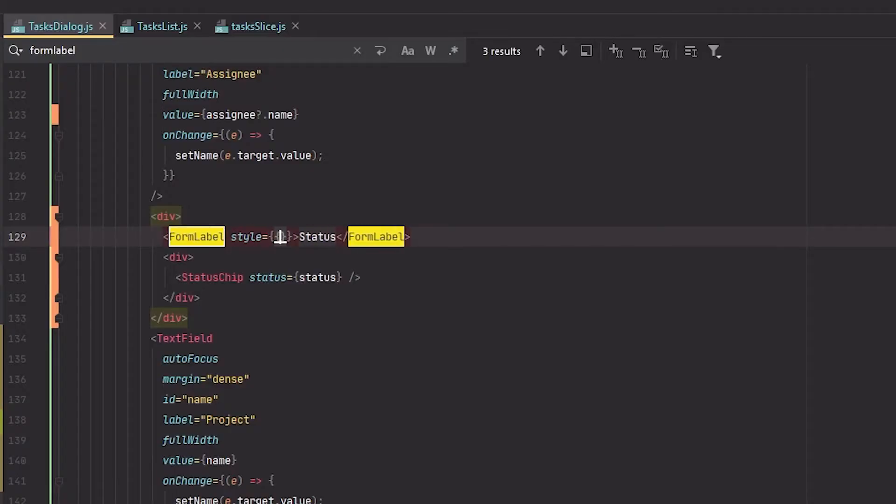
{"action": "type", "text": "{fontSize: '13px',"}
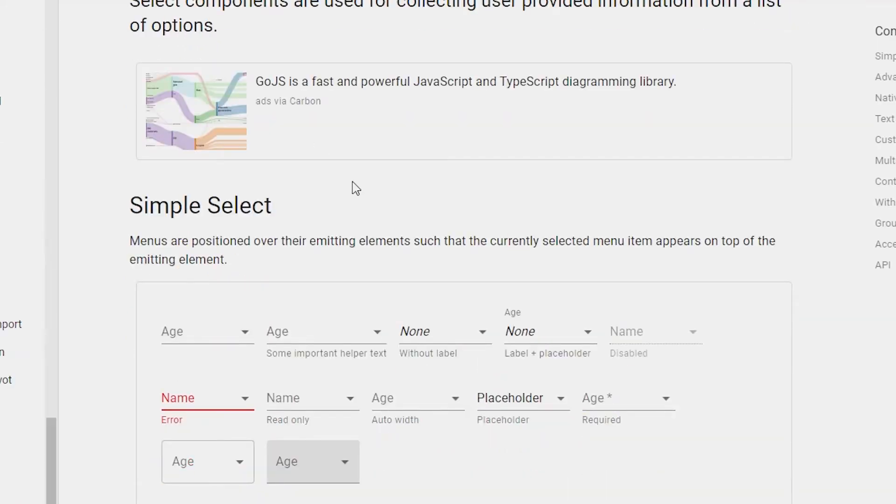
Step: Scroll the Select docs down to the multiple-select demo's names.map MenuItem code
{"action": "scroll", "scroll_direction": "down", "scroll_amount": 3}
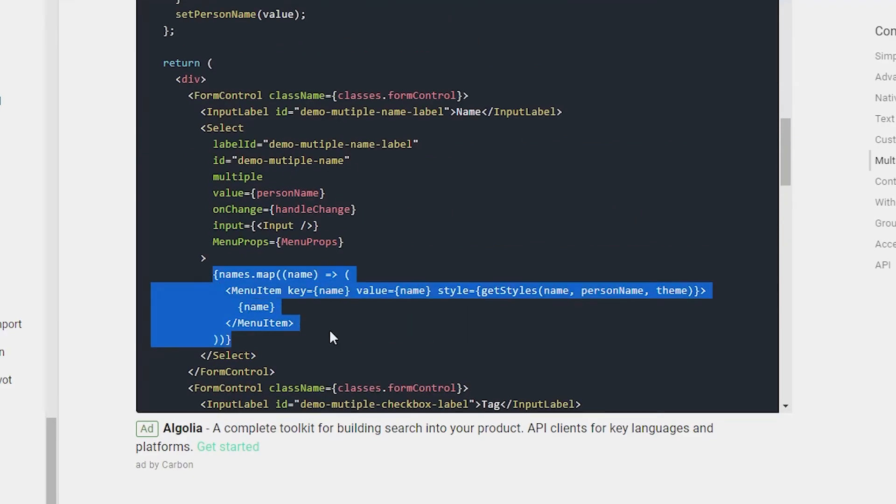
{"action": "scroll", "scroll_direction": "down", "scroll_amount": 3}
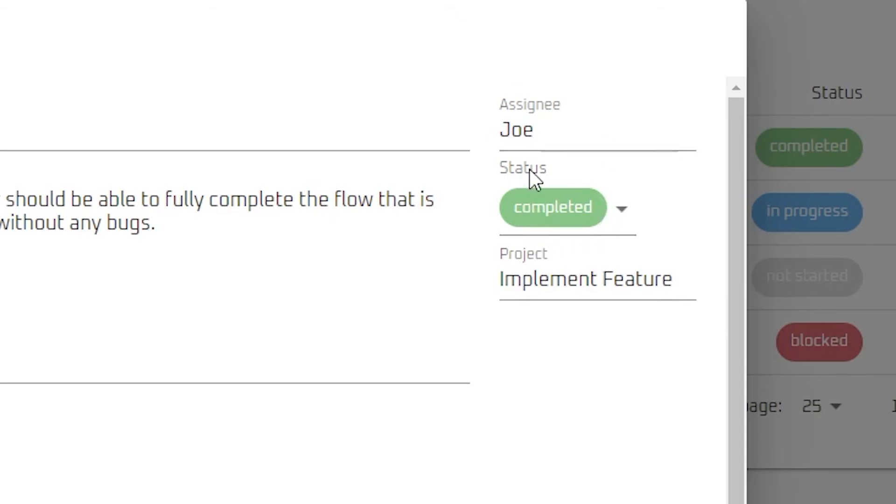
Step: Test the Status chip dropdown, keeping completed then switching to in progress
{"action": "left_click", "coordinate": [552, 207]}
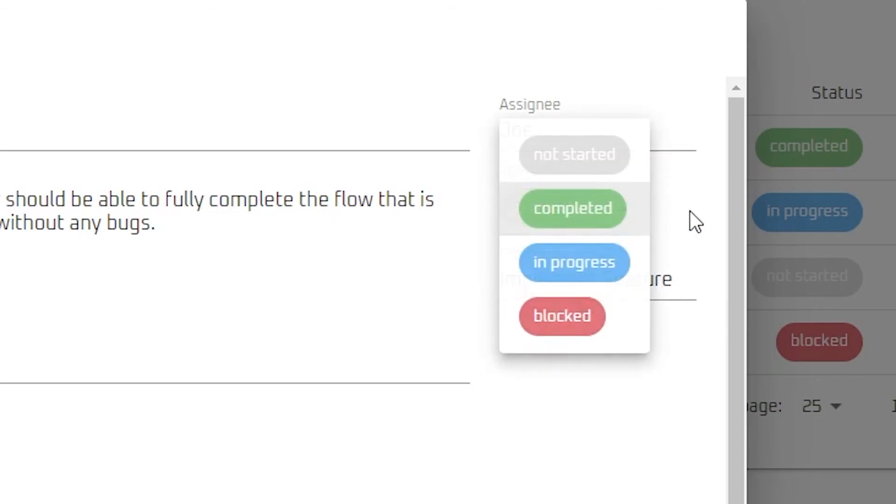
{"action": "left_click", "coordinate": [571, 209]}
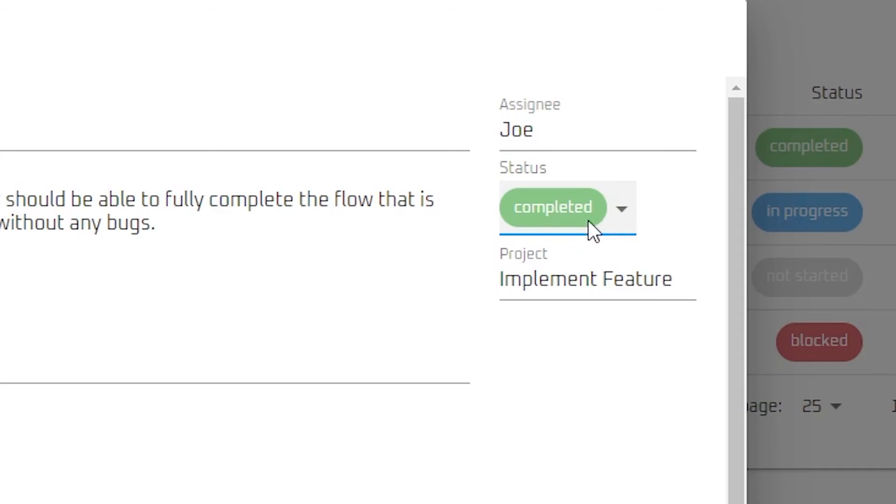
{"action": "left_click", "coordinate": [623, 208]}
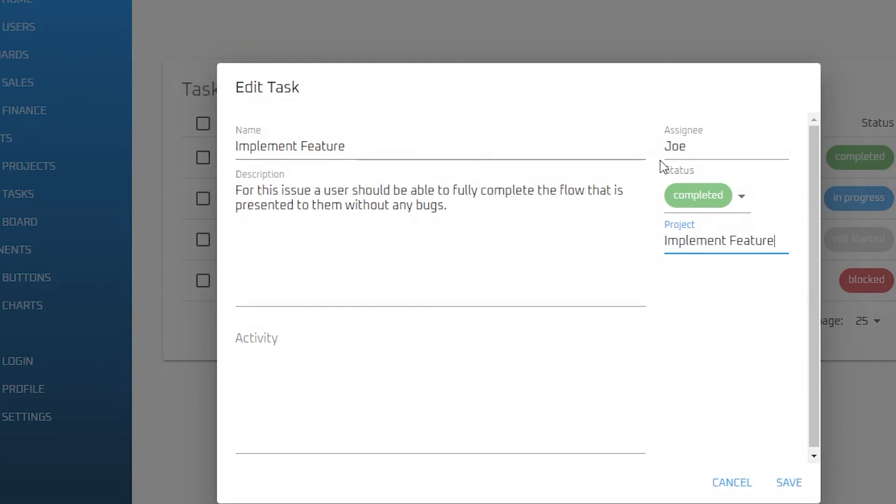
{"action": "left_click", "coordinate": [697, 195]}
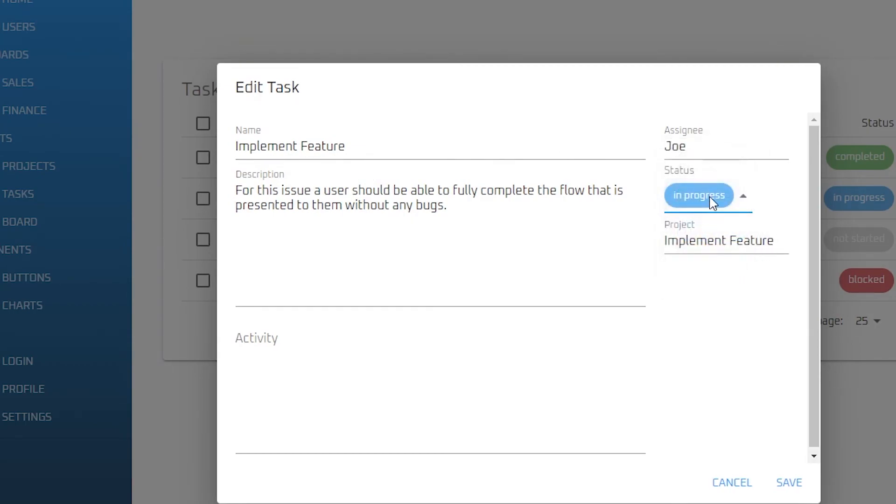
Step: Cycle the status through blocked, completed and back to in progress
{"action": "left_click", "coordinate": [698, 195]}
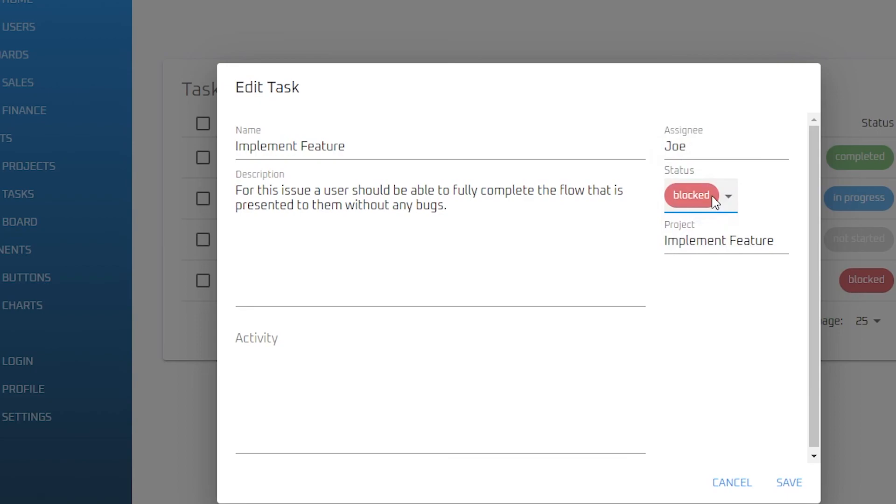
{"action": "left_click", "coordinate": [699, 195]}
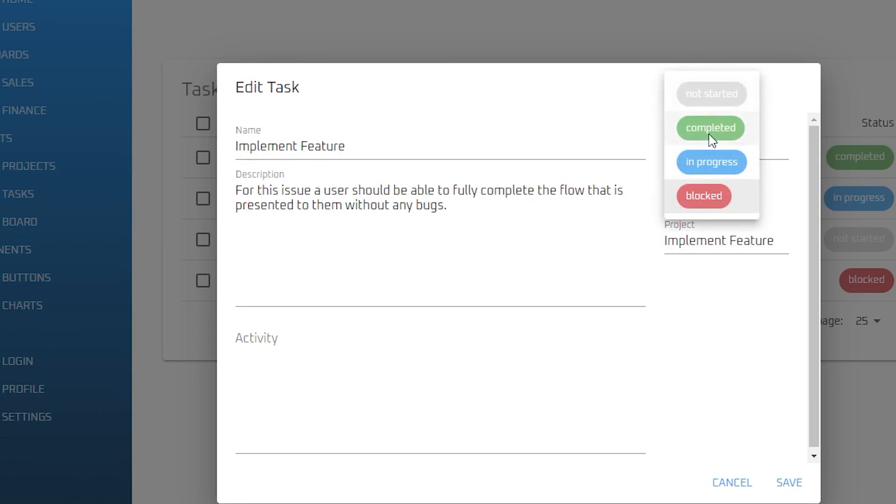
{"action": "left_click", "coordinate": [711, 128]}
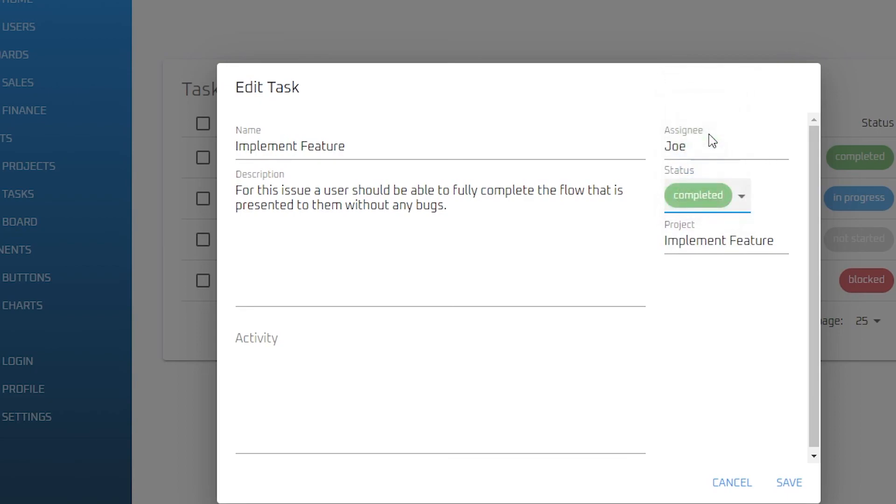
{"action": "mouse_move", "coordinate": [665, 196]}
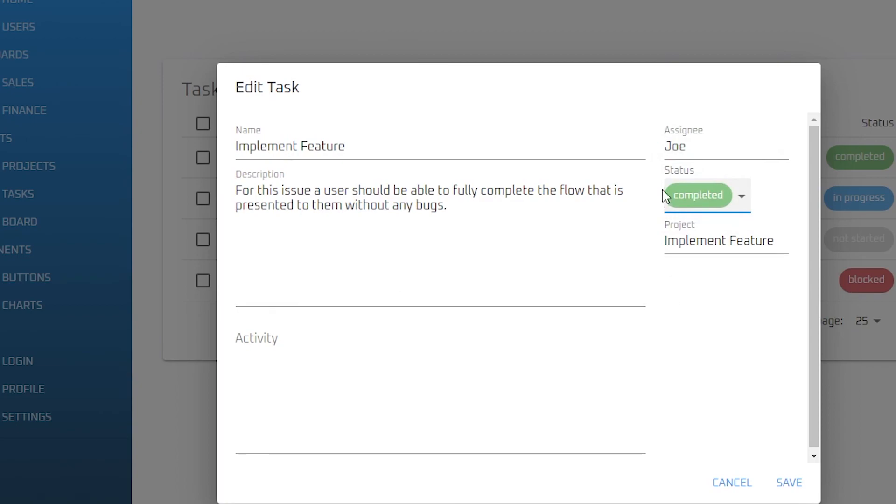
{"action": "left_click", "coordinate": [707, 195]}
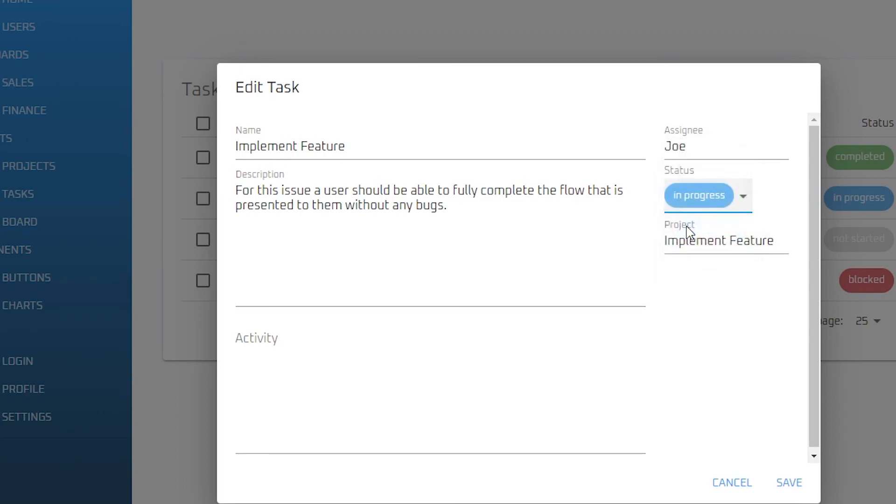